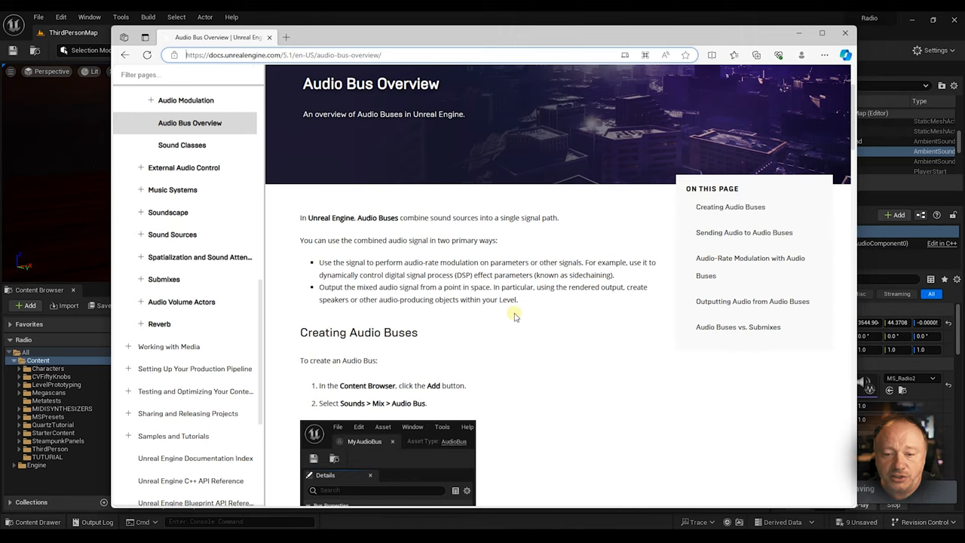
Scroll the Audio Bus Overview to the Creating Audio Buses steps and channel-configuration note.
scroll("down", 3)
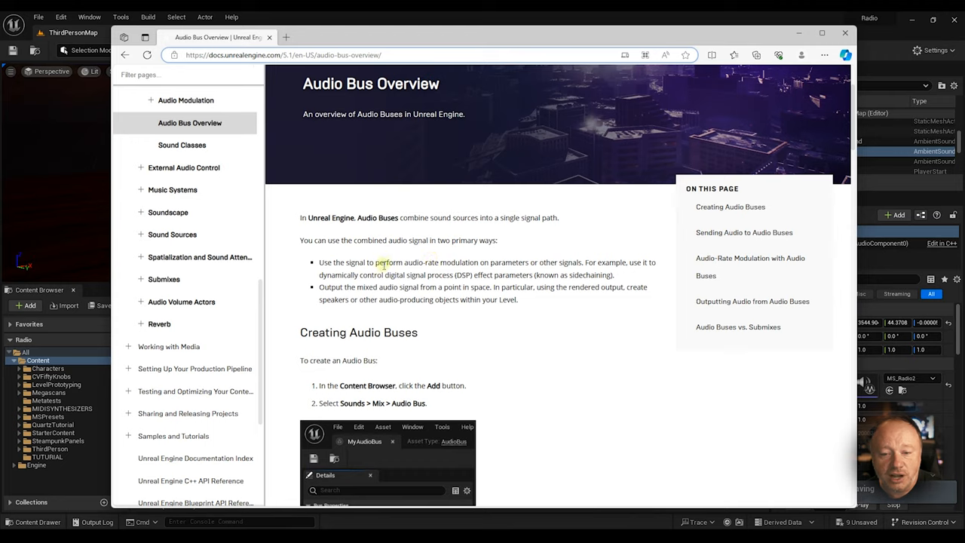
scroll("down", 3)
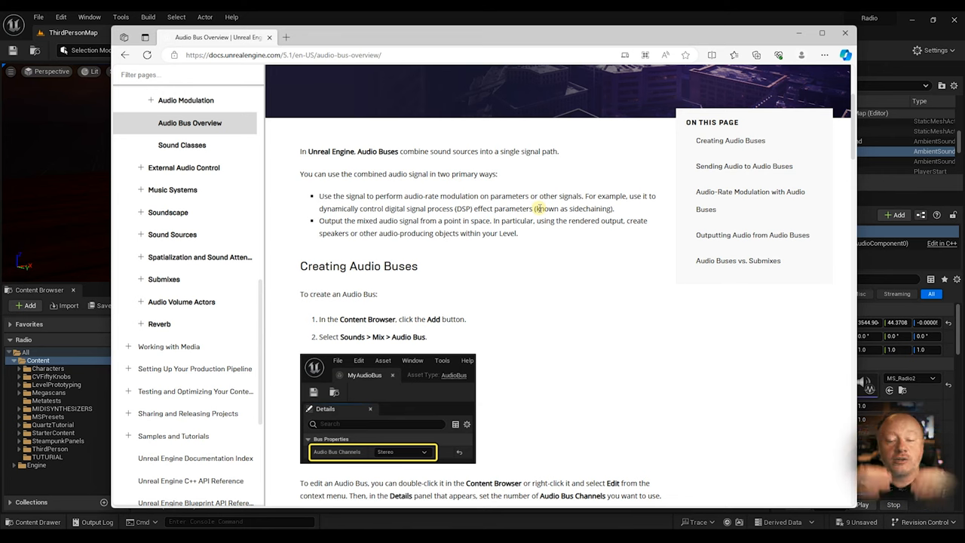
mouse_move(543, 249)
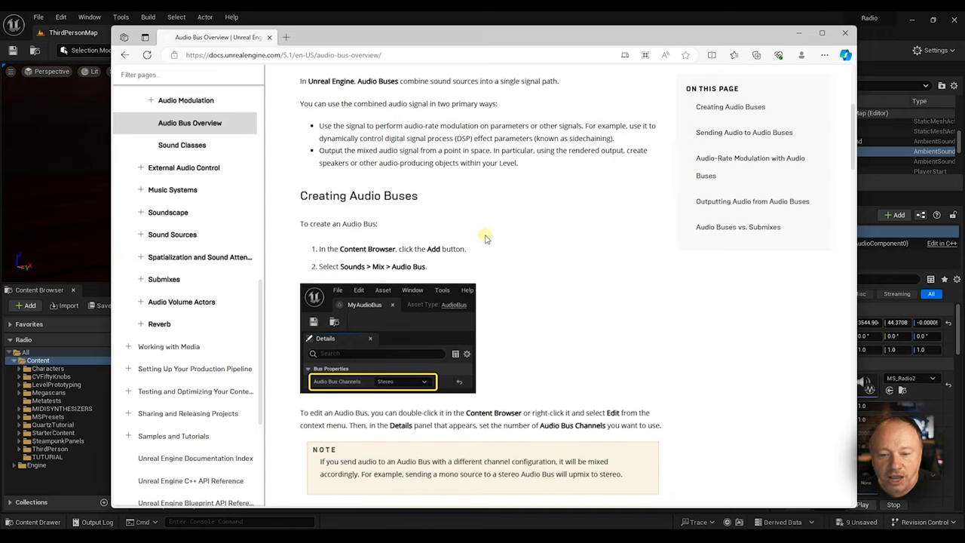
Scroll past Source Effect Preset to the MetaSound Sources and Audio Buses vs. Submixes sections.
scroll("down", 3)
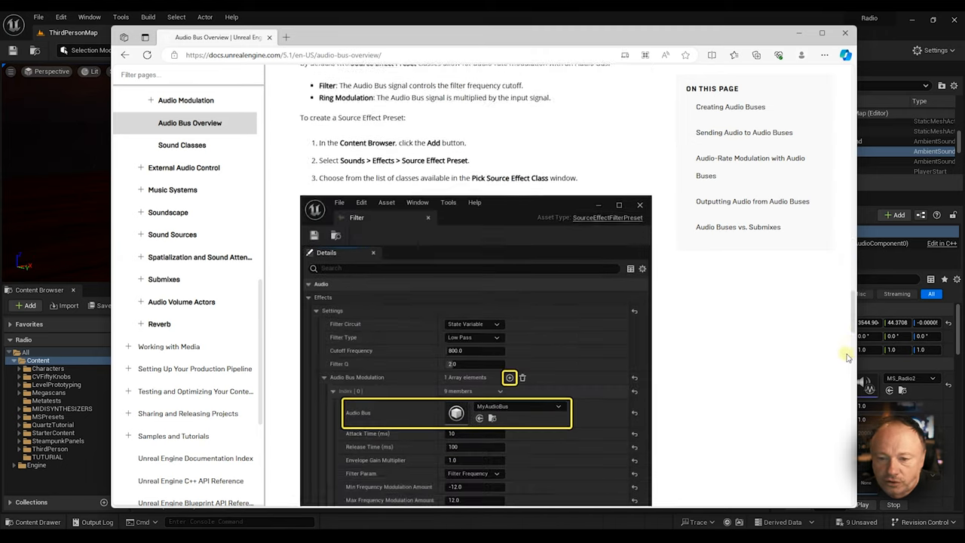
scroll("down", 3)
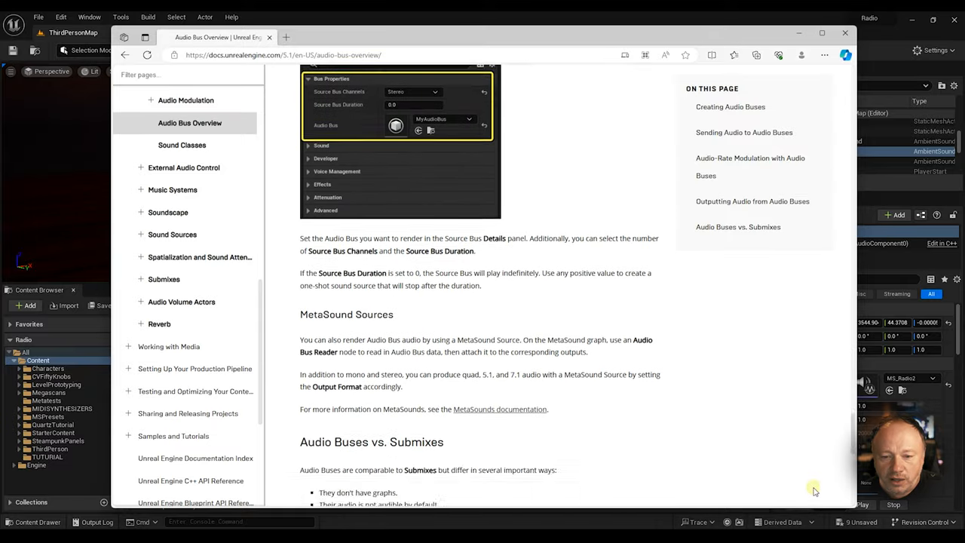
scroll("down", 3)
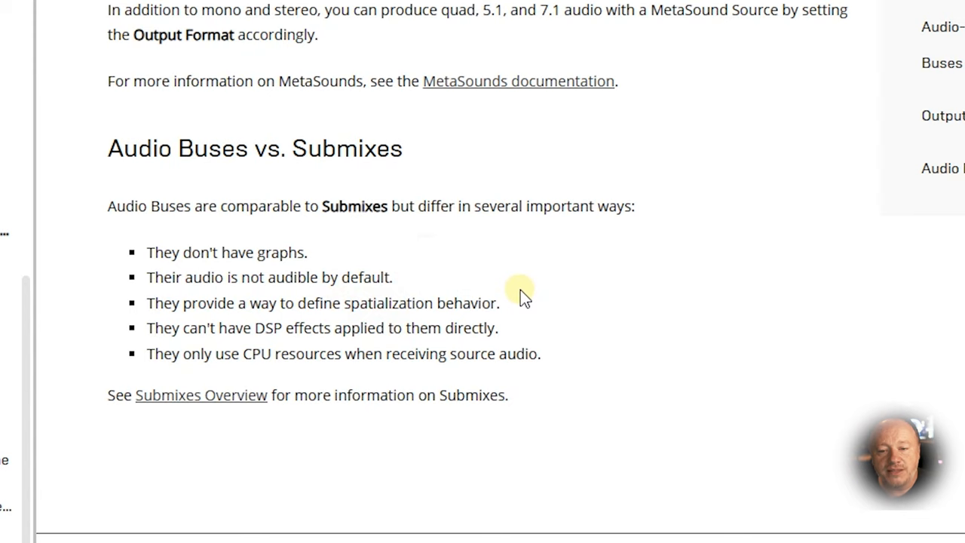
mouse_move(527, 310)
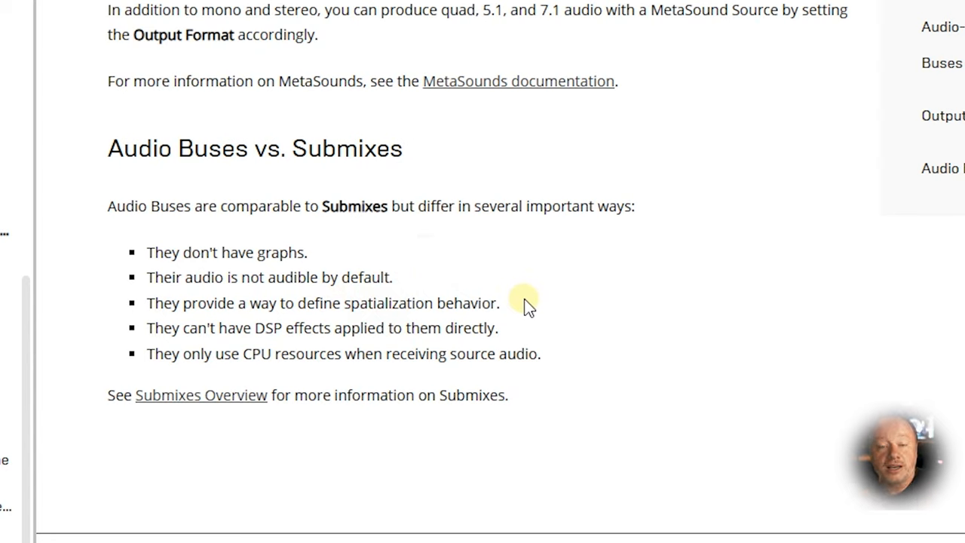
left_click(527, 304)
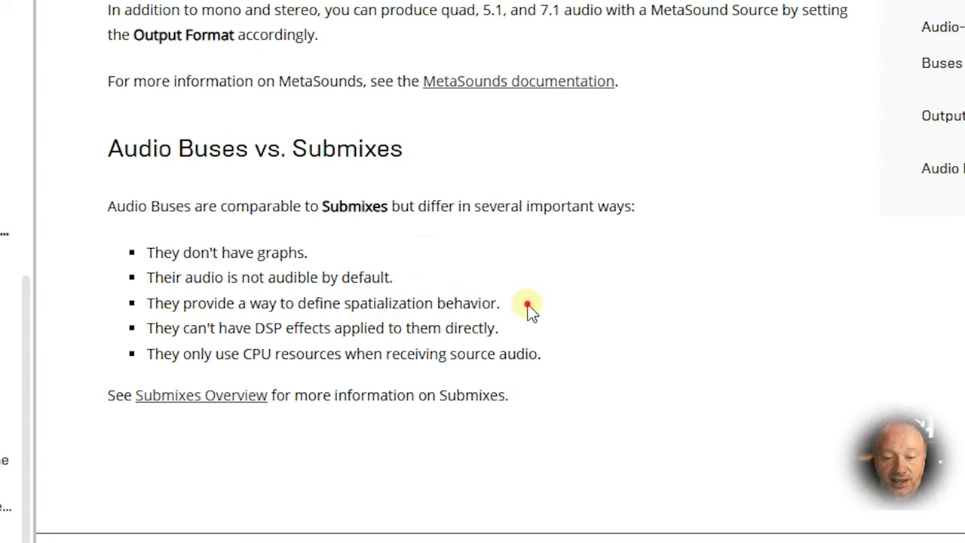
mouse_move(362, 347)
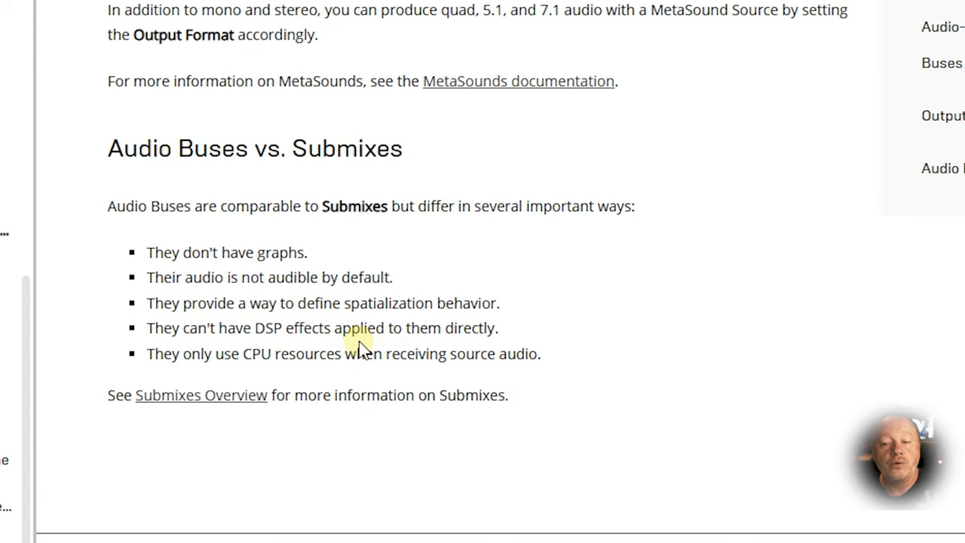
mouse_move(411, 321)
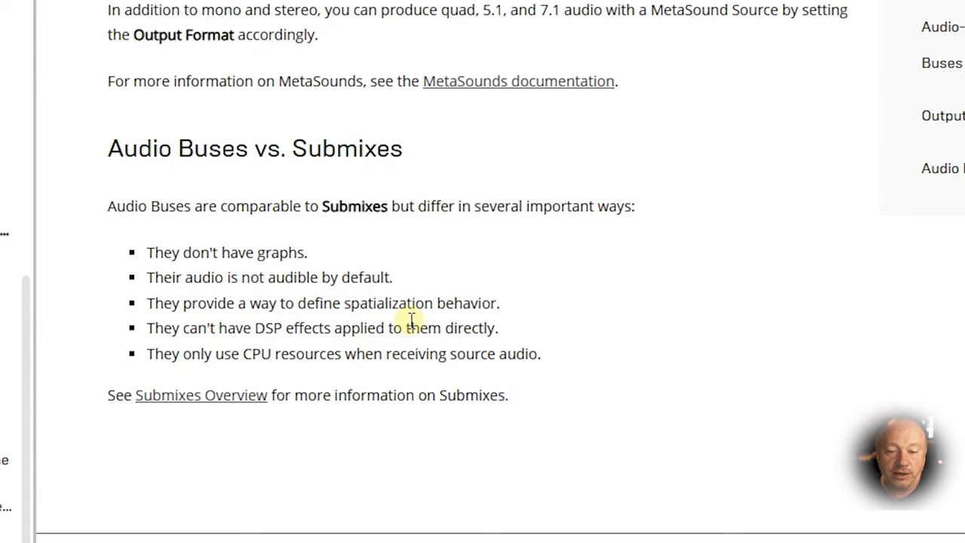